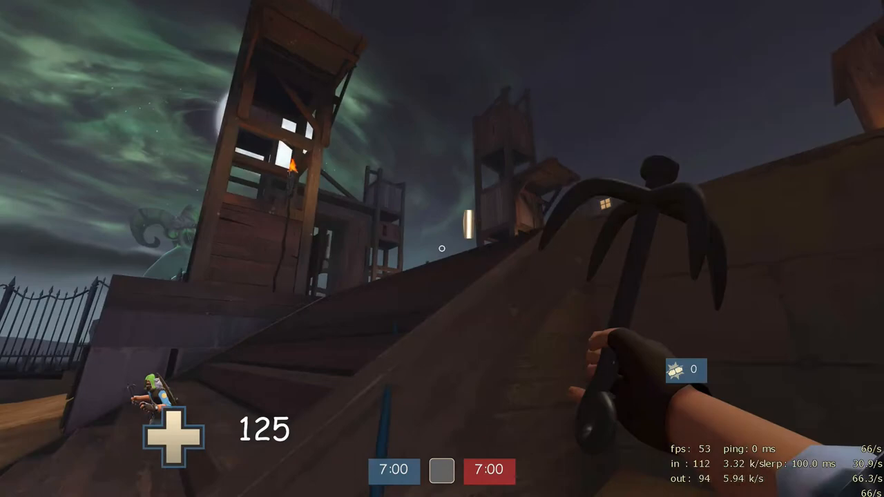
pyautogui.moveTo(442, 248)
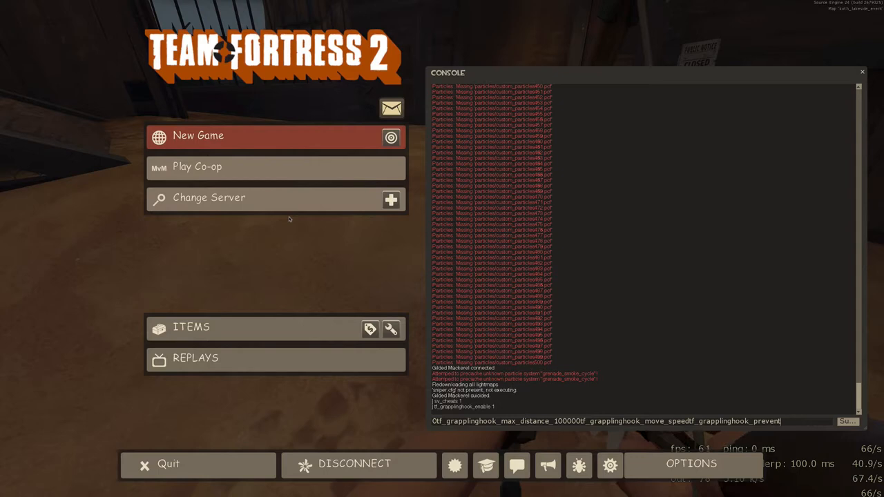
# Delete the run-together command text from the console input line.
pyautogui.press('BackSpace')
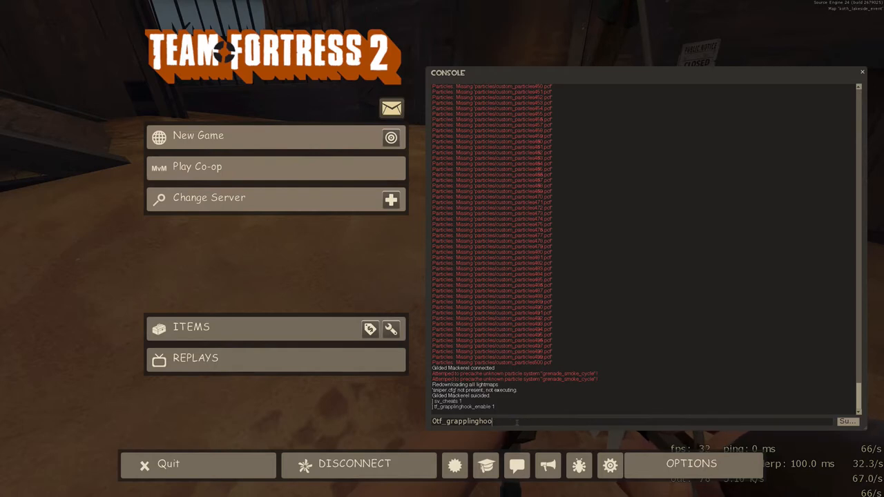
pyautogui.press('BackSpace')
pyautogui.write('§')
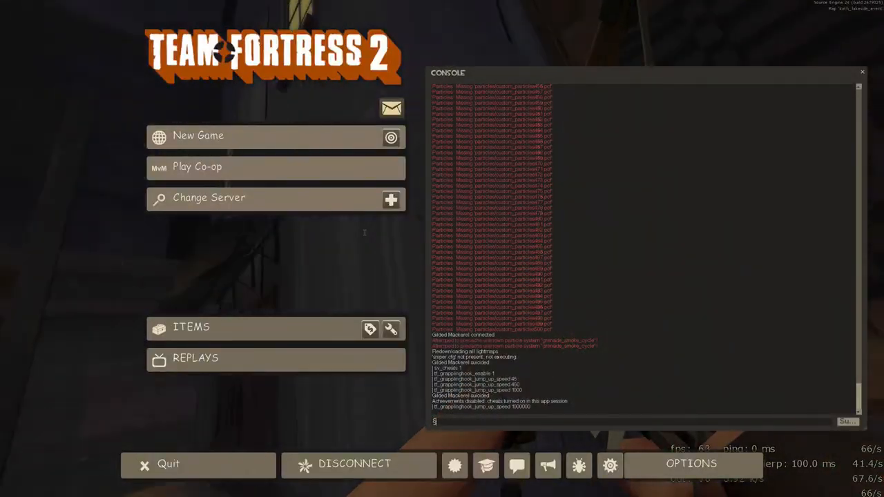
# Enter tf_grapplinghook_jump_up_speed 1000 in the console, then try a negative value.
pyautogui.write('tf_grapplinghook_jump_up_speed 1000')
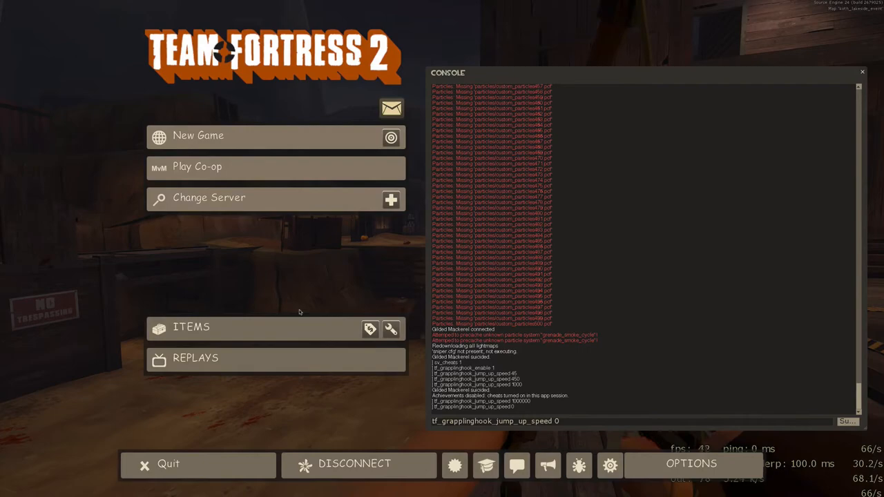
pyautogui.write('-110')
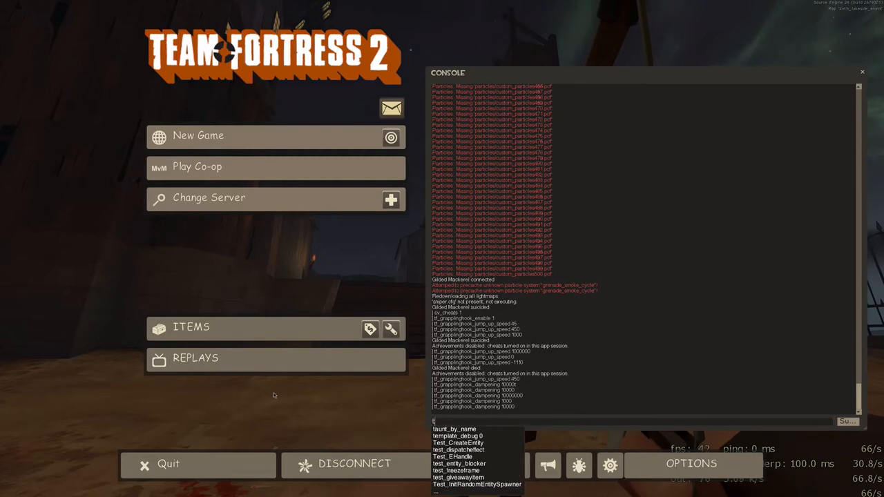
# Type the tf_grapplinghook max distance command into the console.
pyautogui.write('f_g')
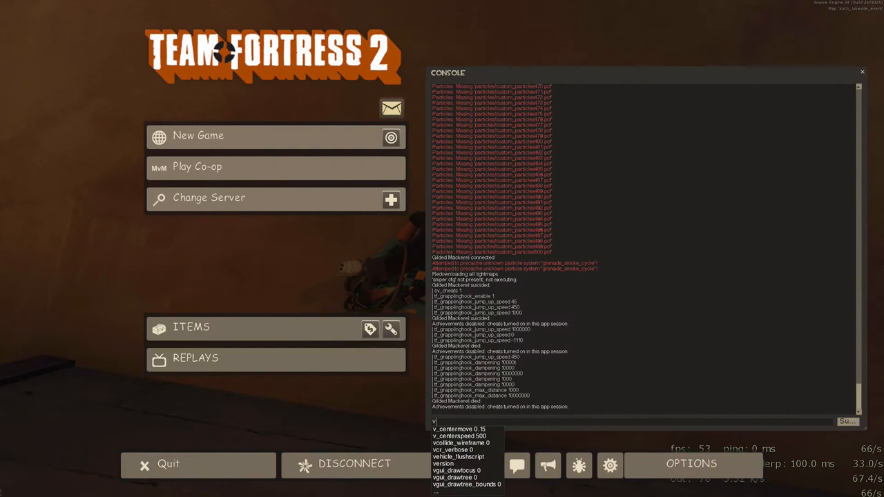
# Paste the combined max_distance 100000, move_speed and prevent_fall_damage commands, trimming the end.
pyautogui.write('tf_grapplinghook_max_distance_100000tf_grapplinghook_move_speedtf_grapplinghook_preven')
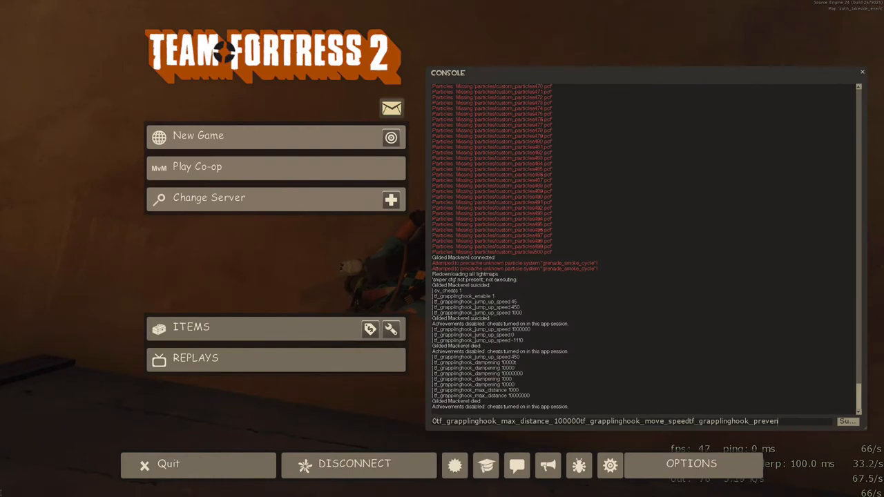
pyautogui.press('backspace')
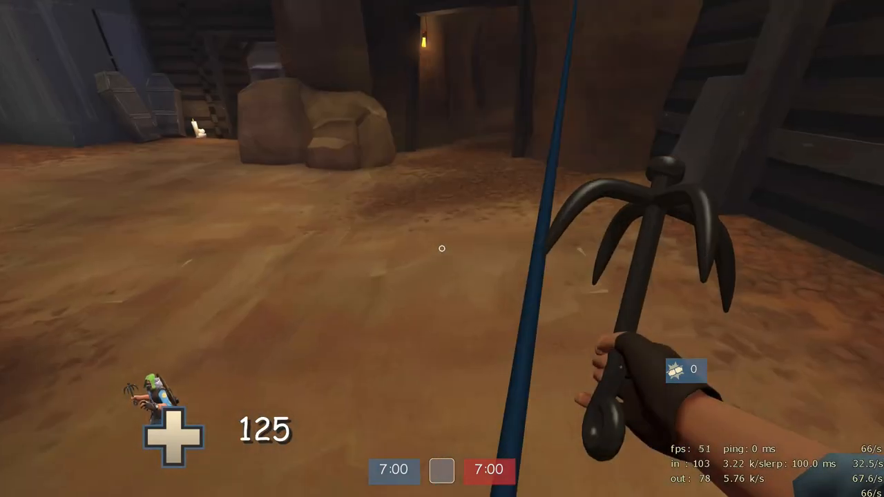
# Leave the console to test the grappling hook in game, then bring the console back.
pyautogui.press('Escape')
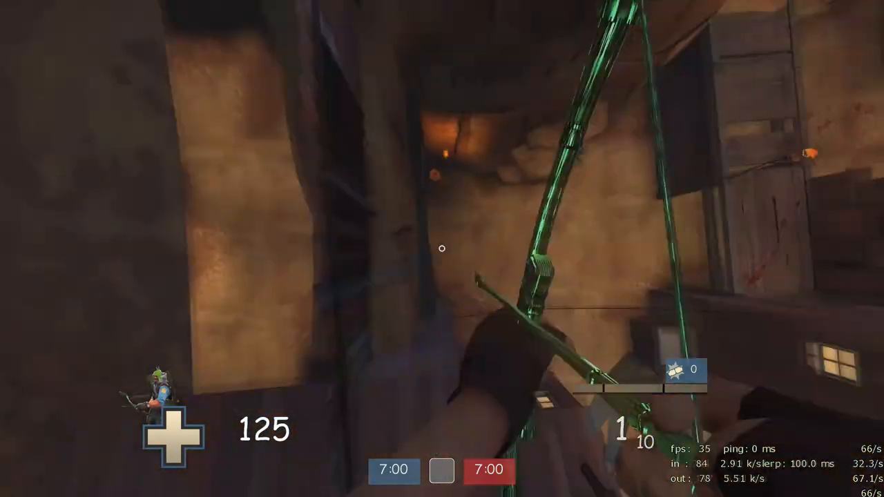
pyautogui.press('Escape')
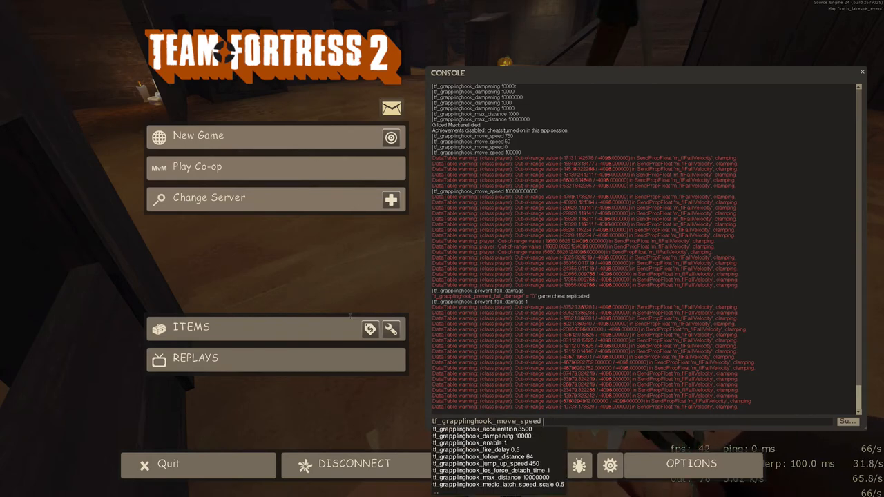
# Enter tf_grapplinghook_projectile_speed values in the console, 10 and then 1000.
pyautogui.write('tf_grapplinghook_projectile_speed')
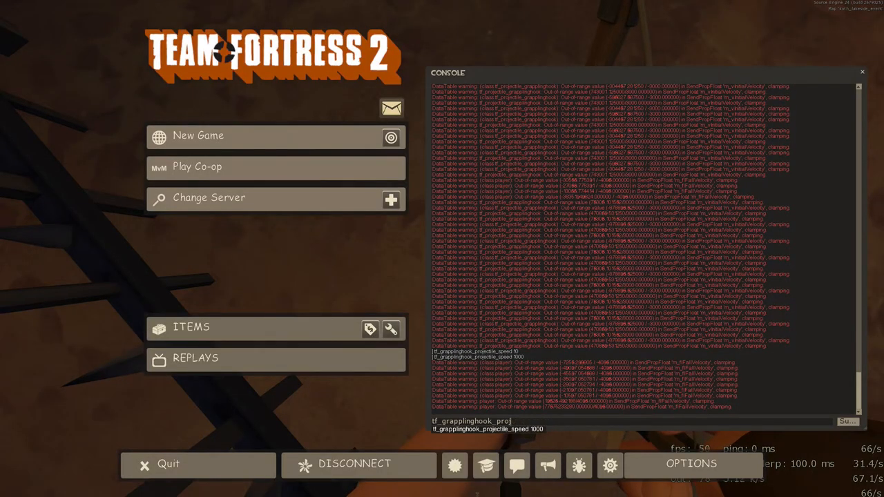
pyautogui.write('tf_grapplinghook_acceleration')
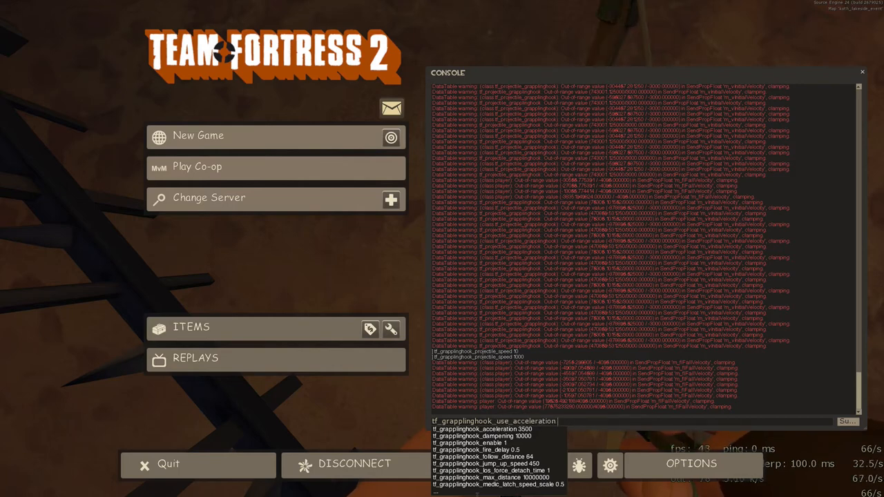
# Set grappling hook acceleration, test it in game, then enter tf_grapplinghook_acceleration 1000.
pyautogui.write('tf_grapplinghook_acceleration')
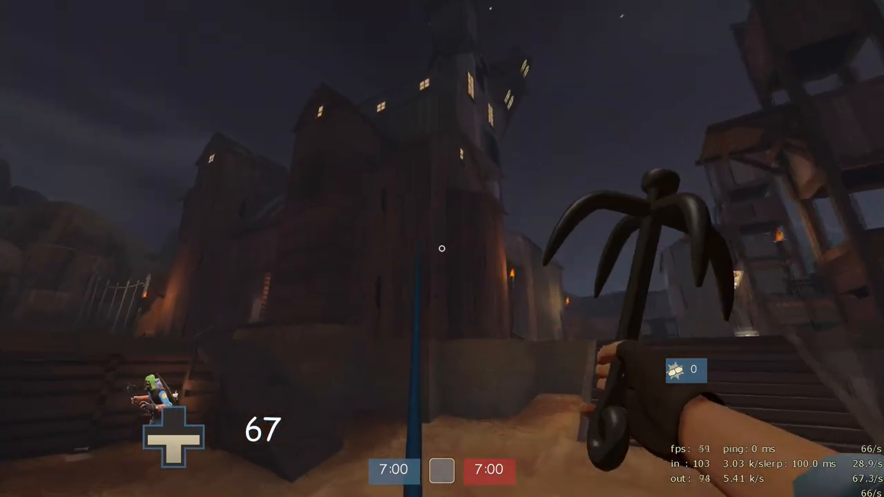
pyautogui.press('Escape')
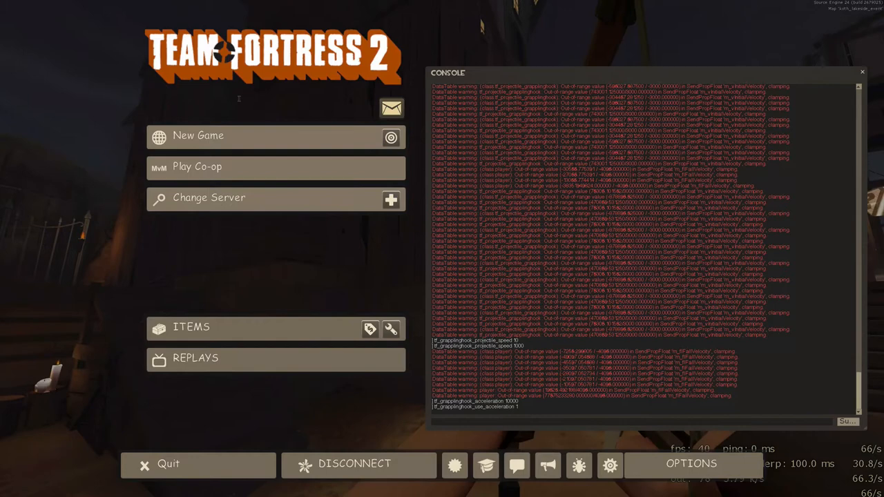
pyautogui.write('tf_grapplinghook_acceleration 1000')
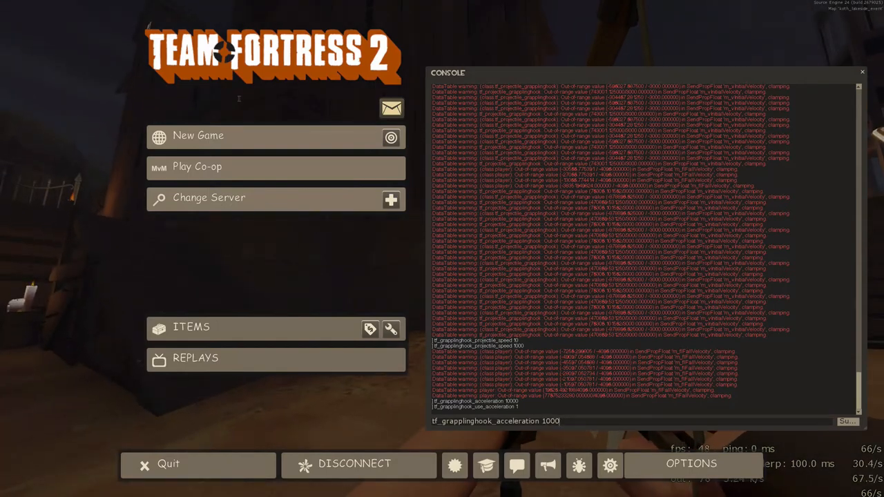